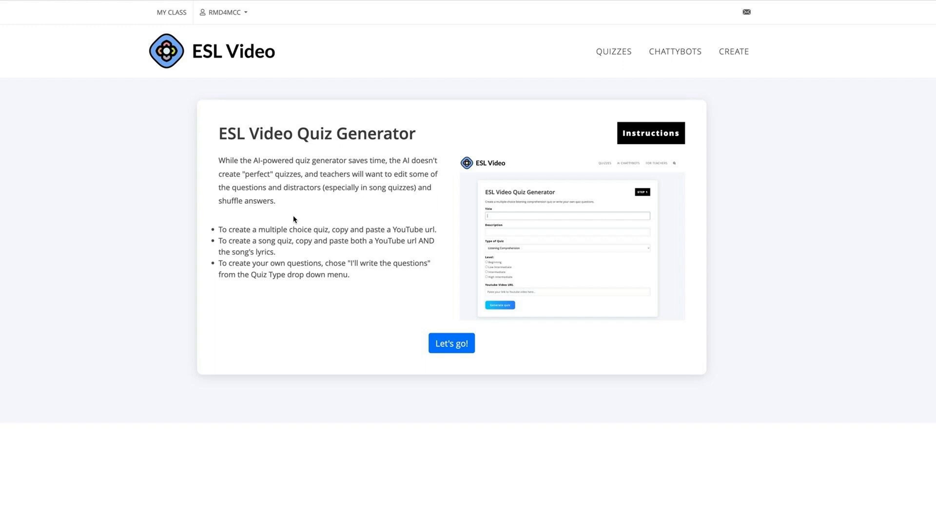
- Generate a Low Intermediate listening quiz 'My Best Friend, Anna' from the YouTube video
left_click(451, 343)
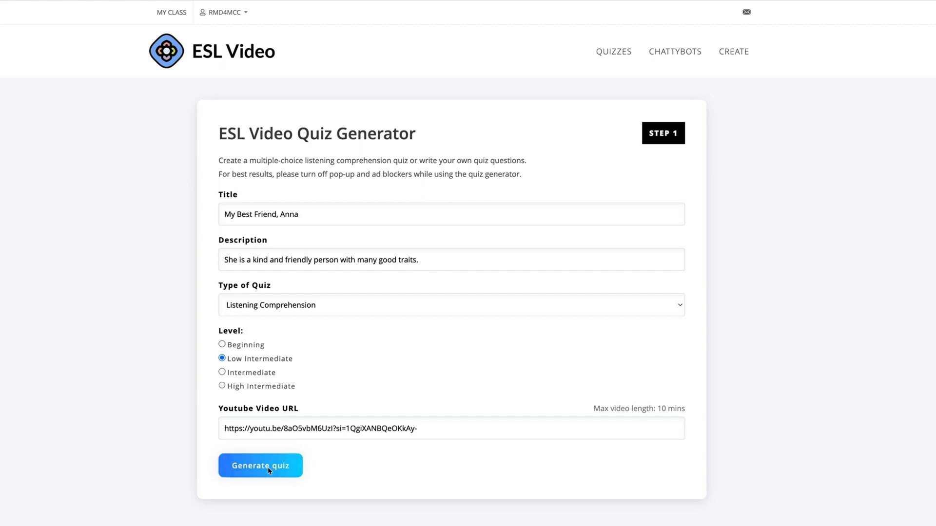
left_click(260, 466)
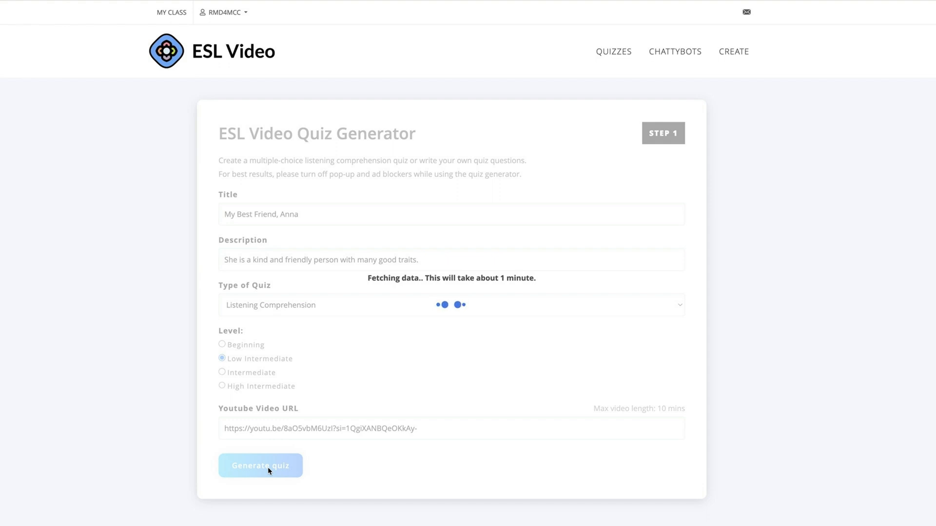
- Review the ten generated questions and save the quiz, continuing to Step 2
left_click(261, 465)
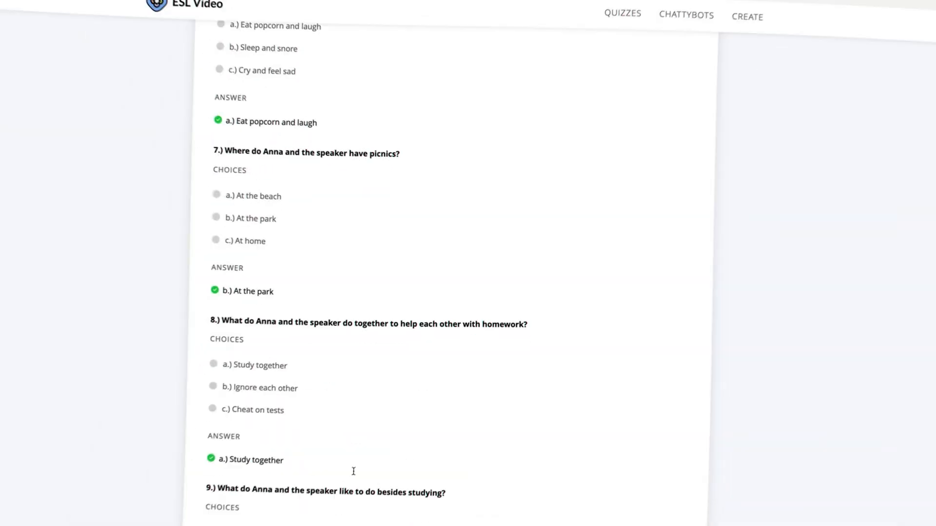
scroll("down", 3)
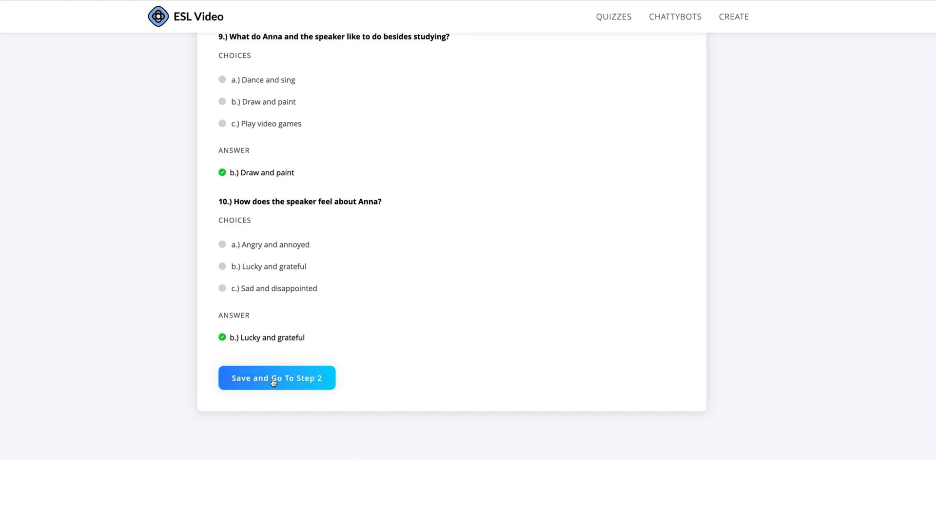
left_click(276, 378)
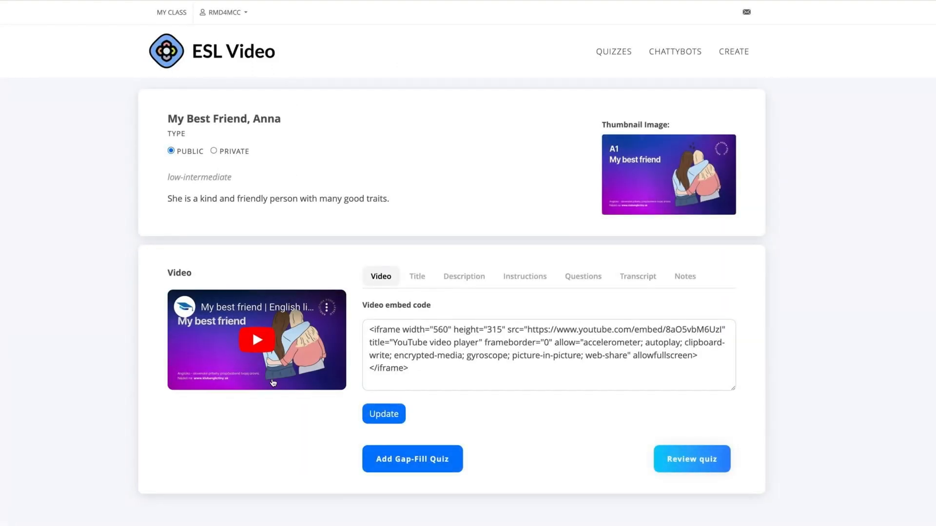
- Inspect question 1, keep question 1 at the top, and preview the finished quiz
left_click(583, 276)
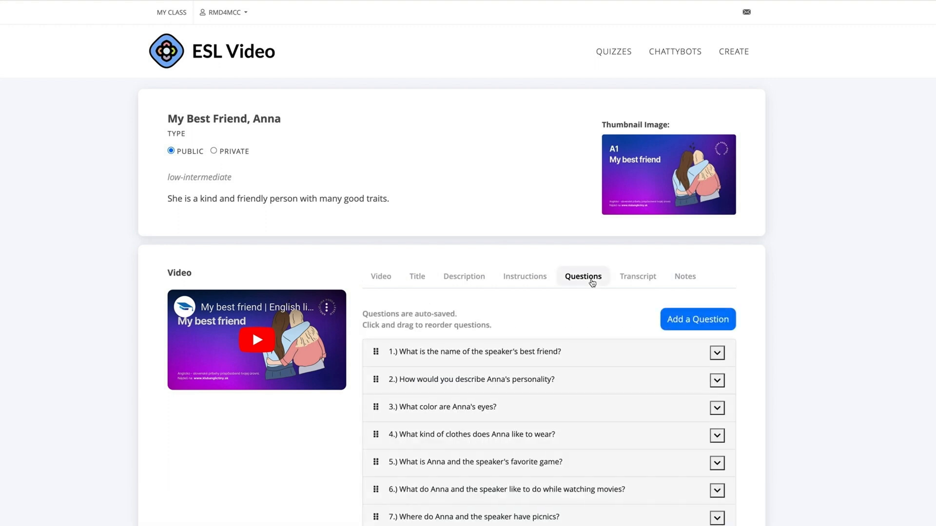
scroll("down", 3)
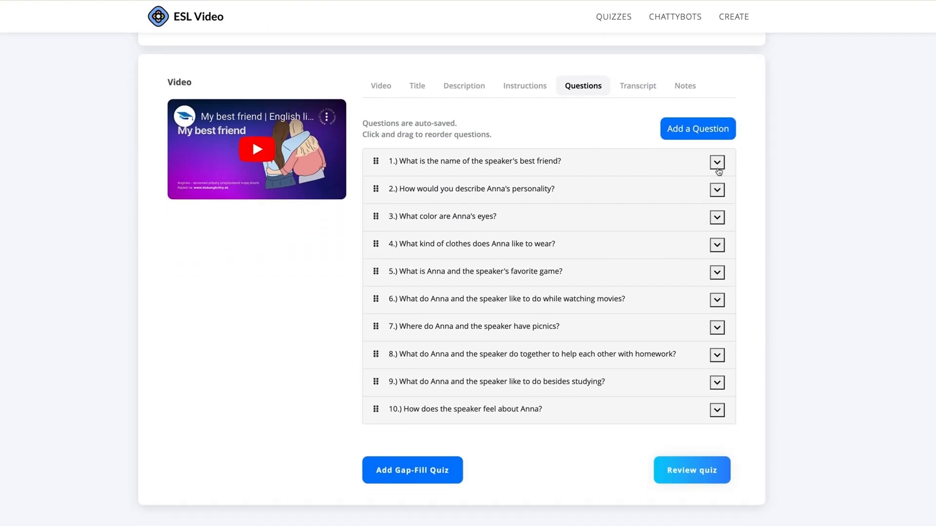
left_click(717, 162)
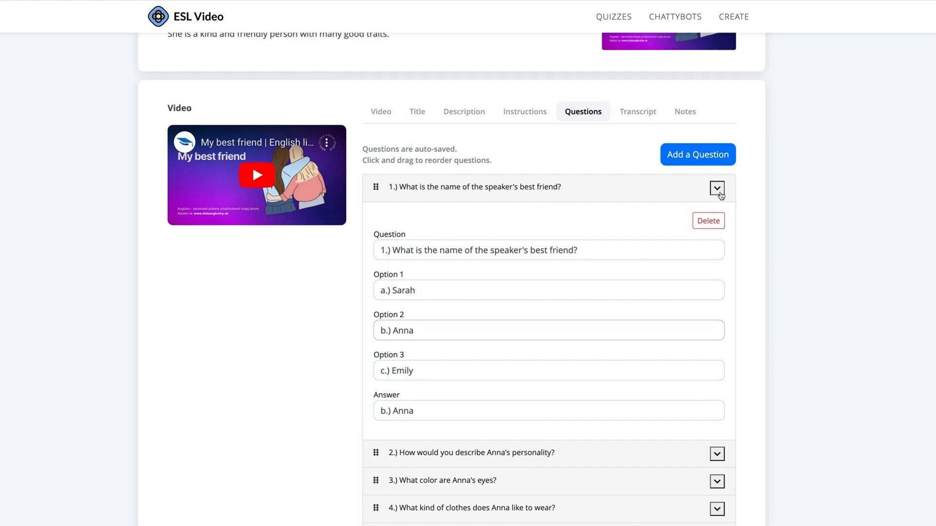
left_click(717, 186)
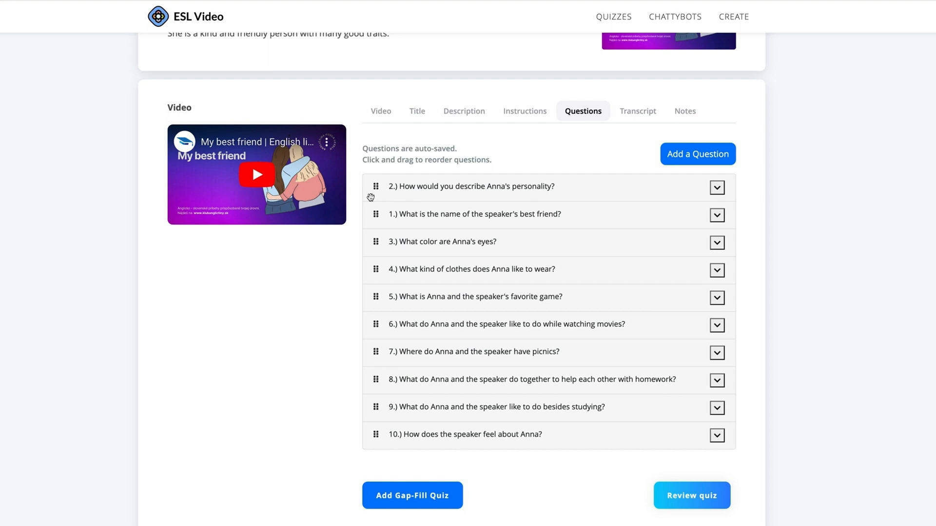
left_click_drag(376, 186, 376, 215)
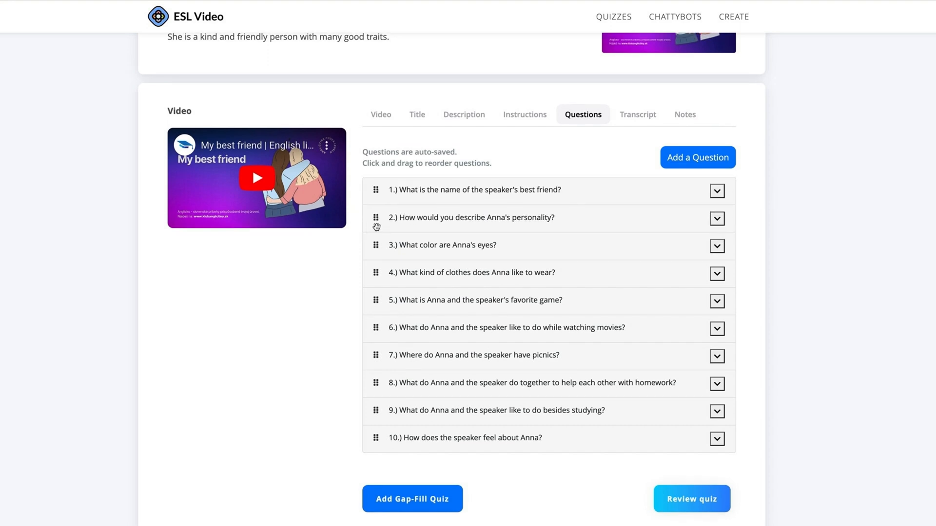
left_click(692, 499)
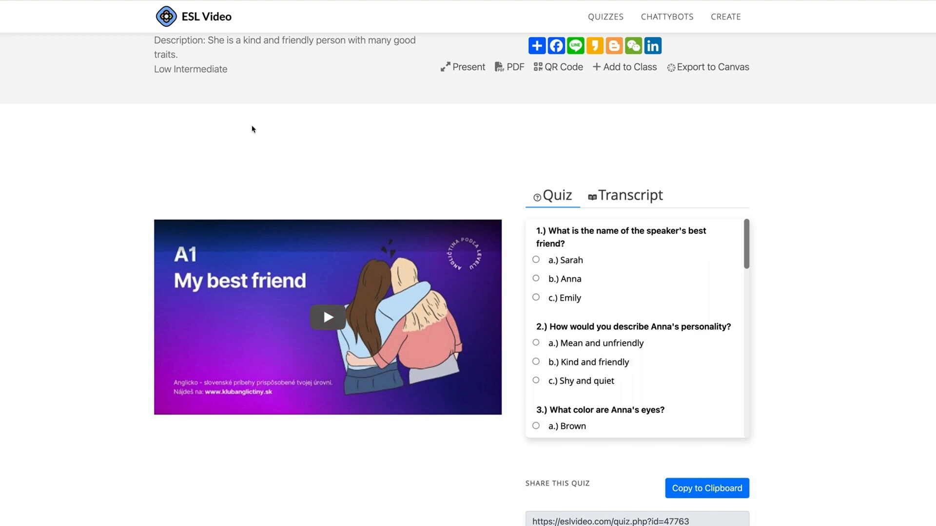
- Reopen the My Best Friend, Anna quiz for editing from My Quizzes
left_click(232, 13)
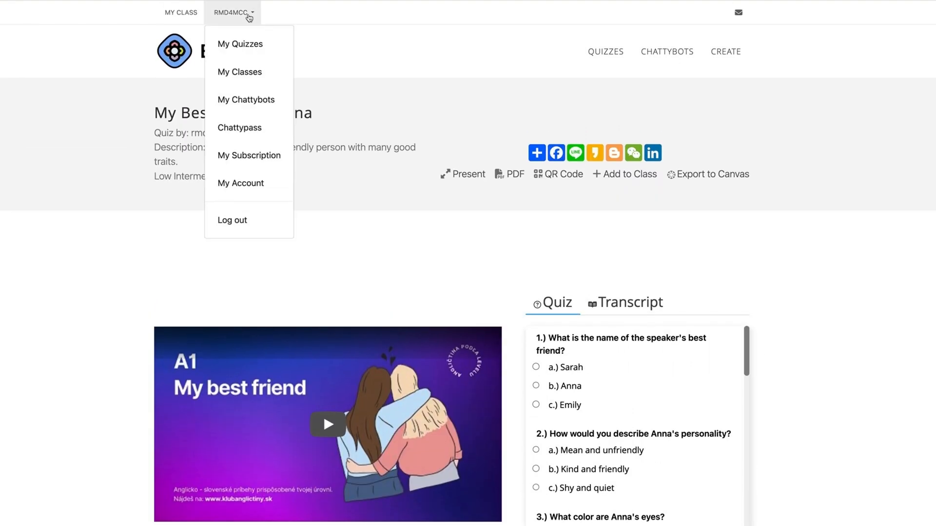
left_click(240, 43)
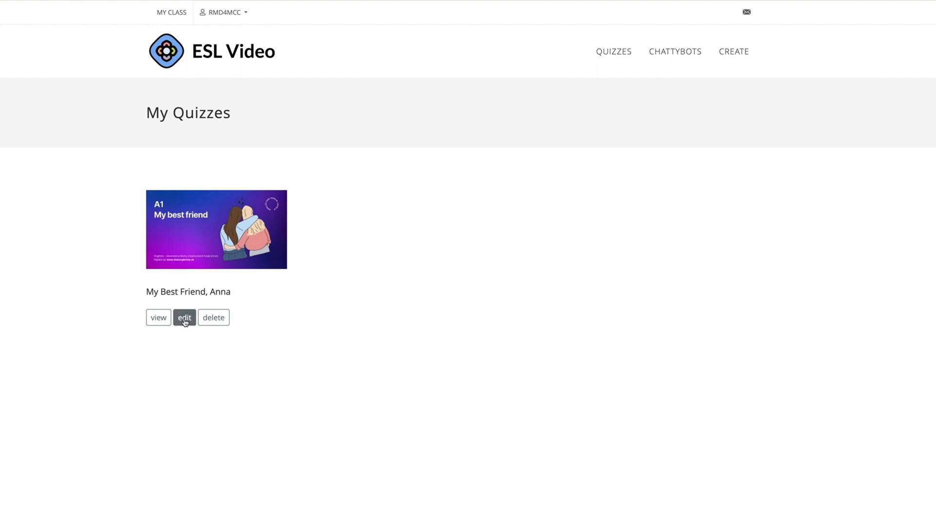
left_click(183, 317)
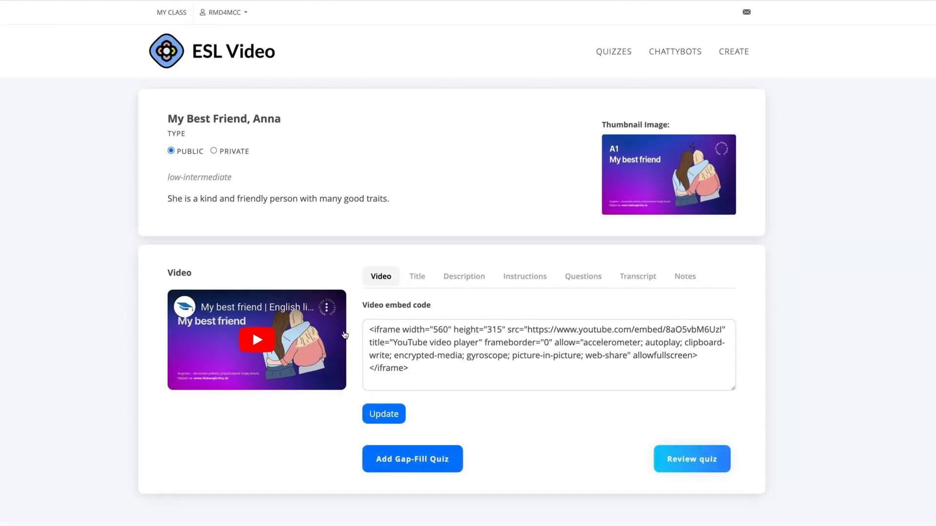
- Start a gap-fill quiz and proceed past the how-to video dialog
left_click(412, 459)
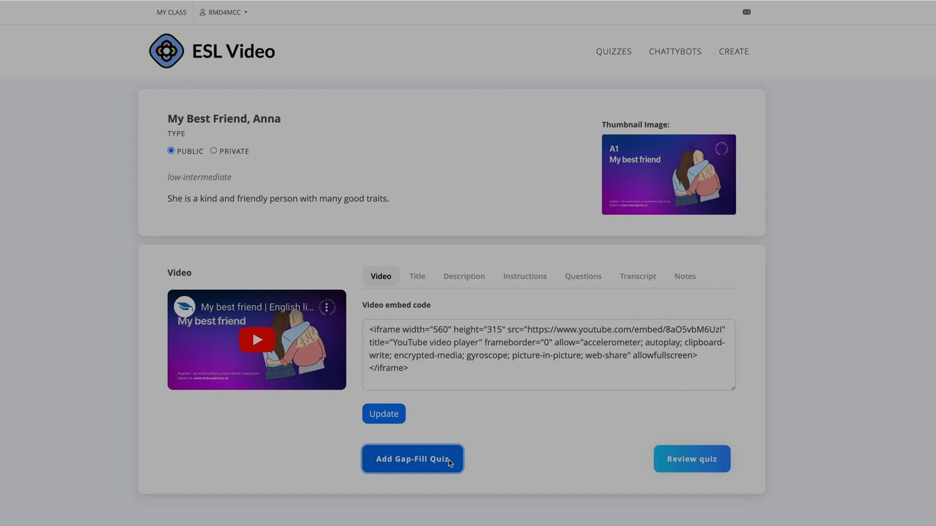
left_click(412, 459)
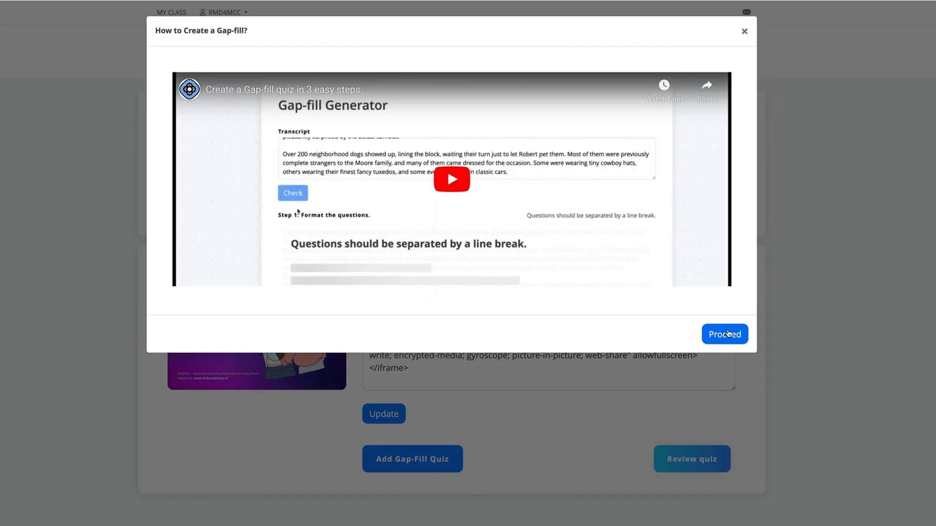
left_click(724, 334)
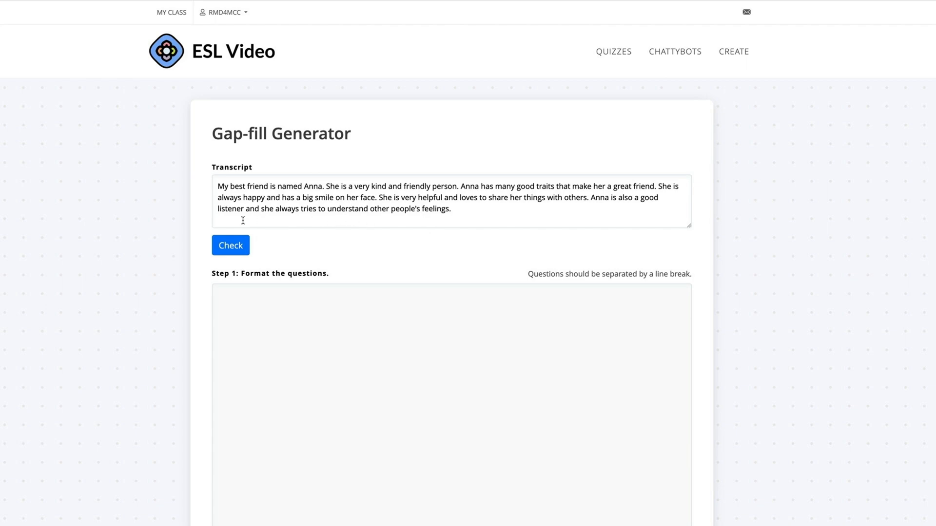
- Review the transcript split into numbered sentences in Step 1
scroll("down", 3)
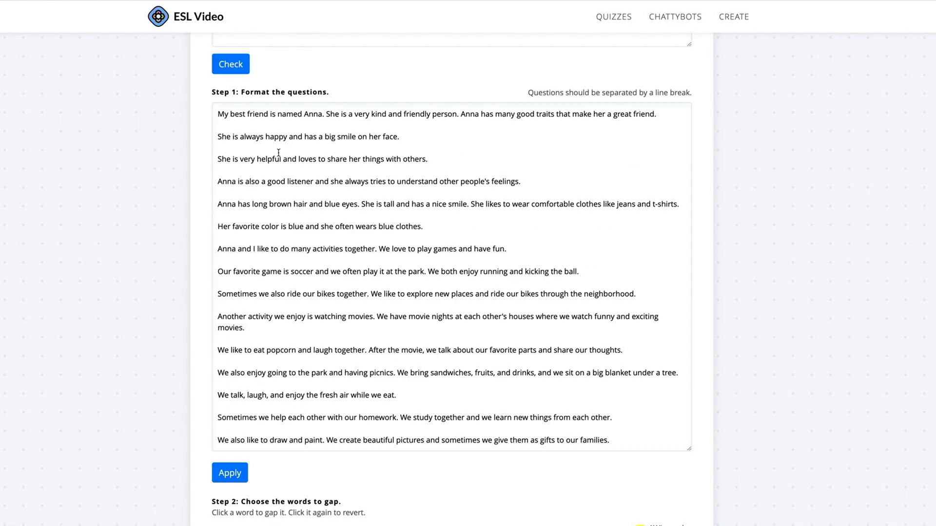
scroll("down", 3)
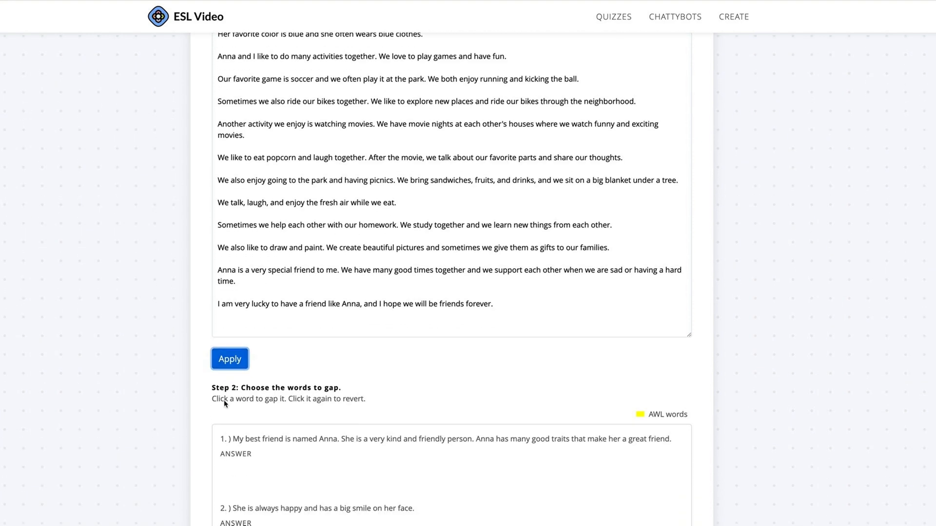
scroll("down", 3)
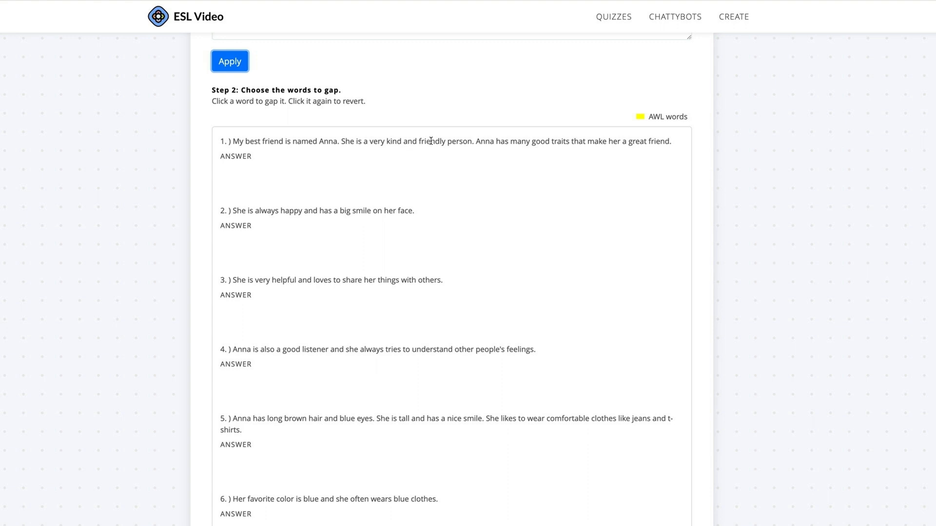
- Blank out 'friendly' in sentence 1 and 'smile' in sentence 2
left_click(432, 141)
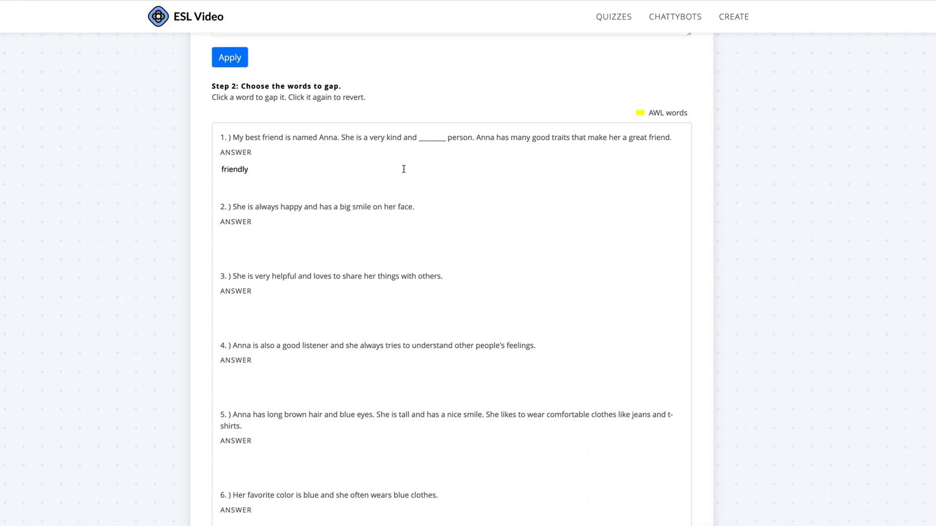
left_click(358, 207)
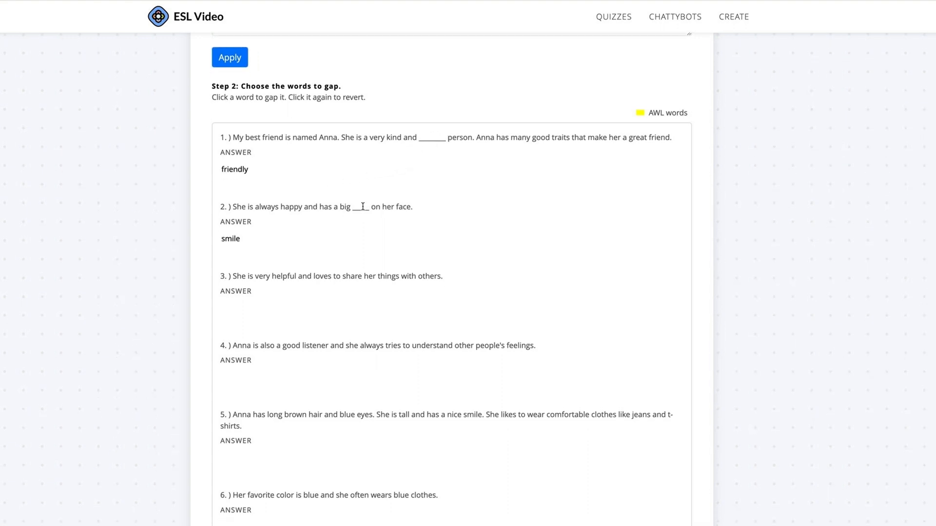
left_click(362, 207)
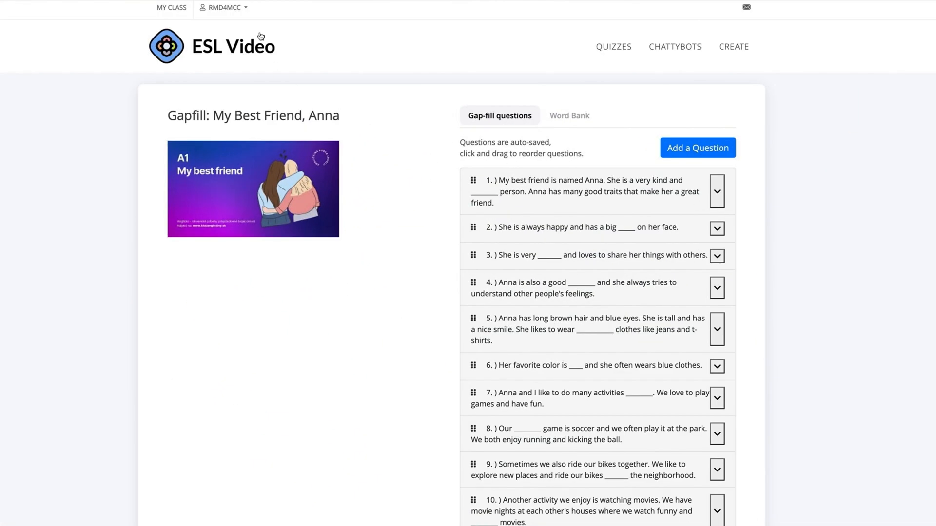
left_click(223, 7)
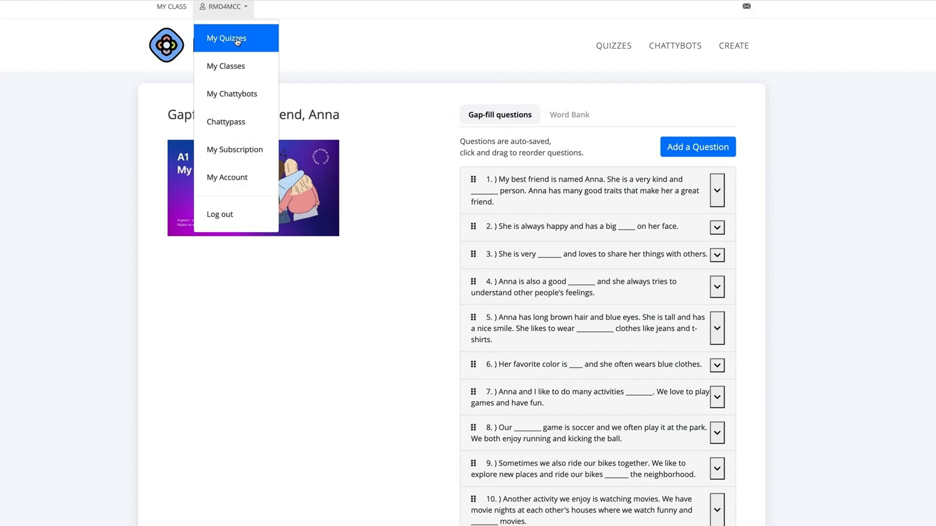